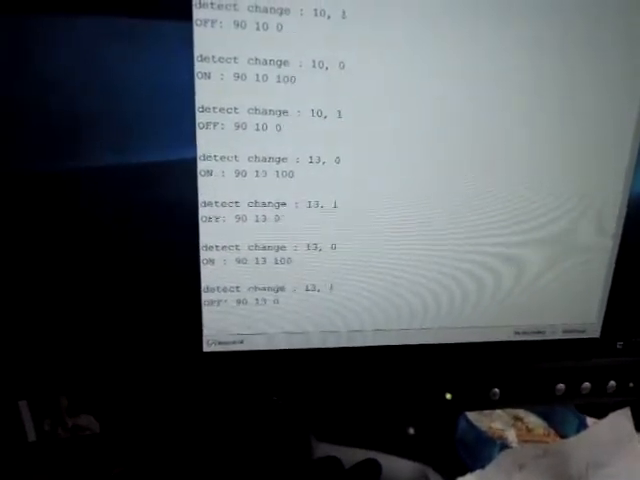
scroll("down", 3)
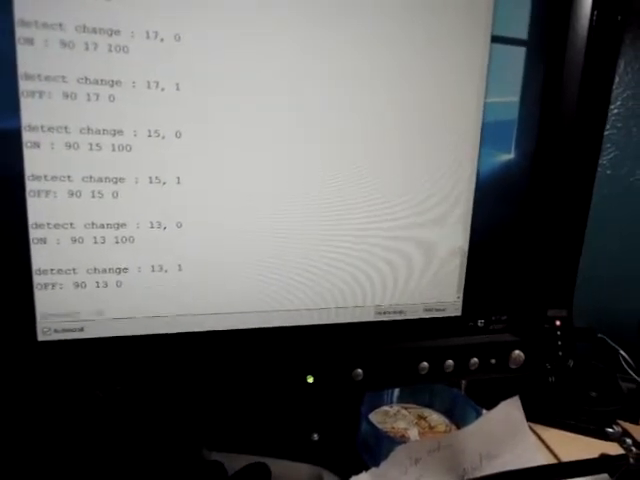
scroll("down", 3)
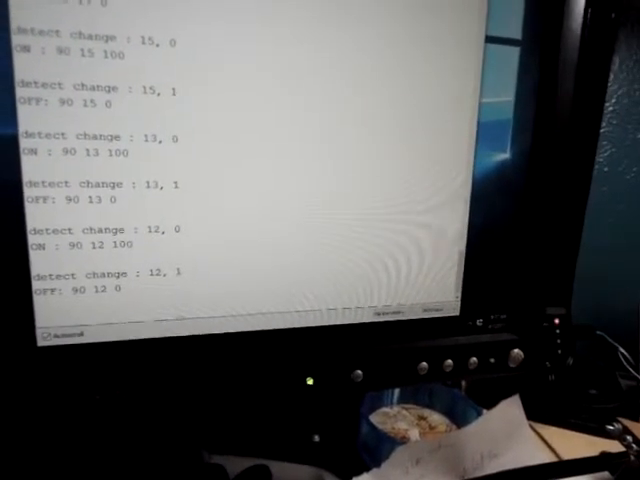